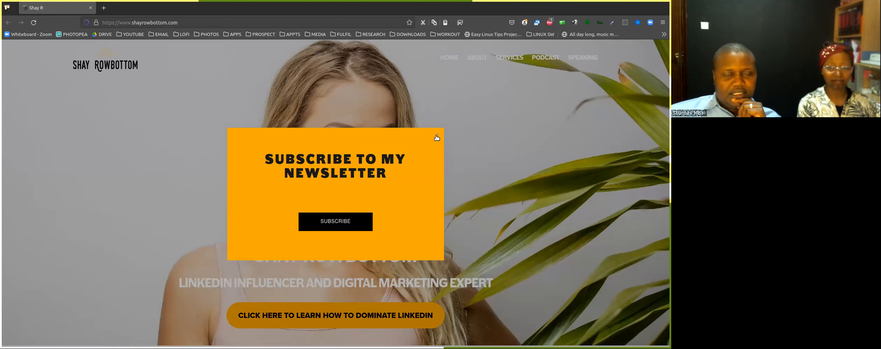
Dismiss the orange Subscribe to my Newsletter pop-up via its X icon.
{"action": "left_click", "coordinate": [436, 138]}
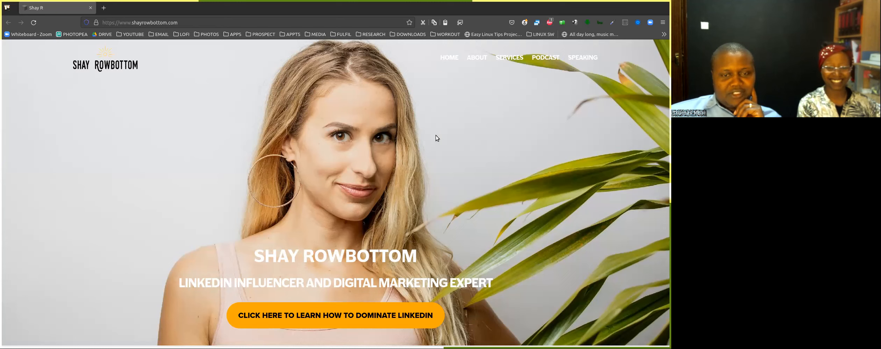
{"action": "mouse_move", "coordinate": [441, 136]}
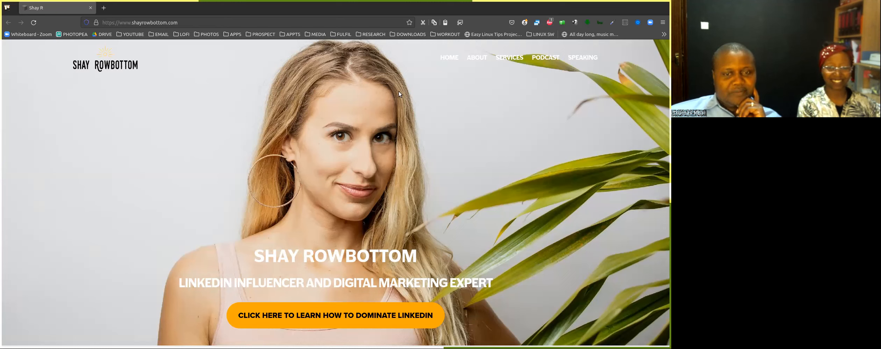
{"action": "mouse_move", "coordinate": [423, 87]}
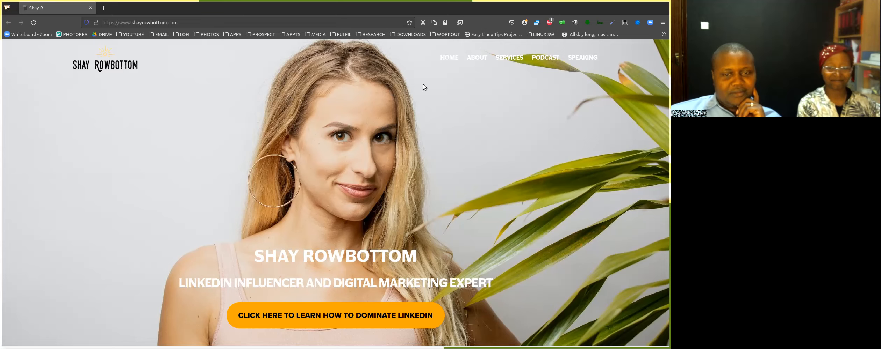
{"action": "mouse_move", "coordinate": [411, 106]}
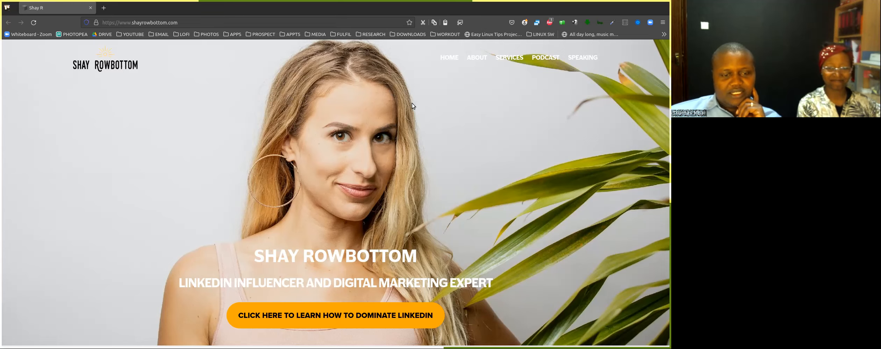
{"action": "scroll", "scroll_direction": "down", "scroll_amount": 3}
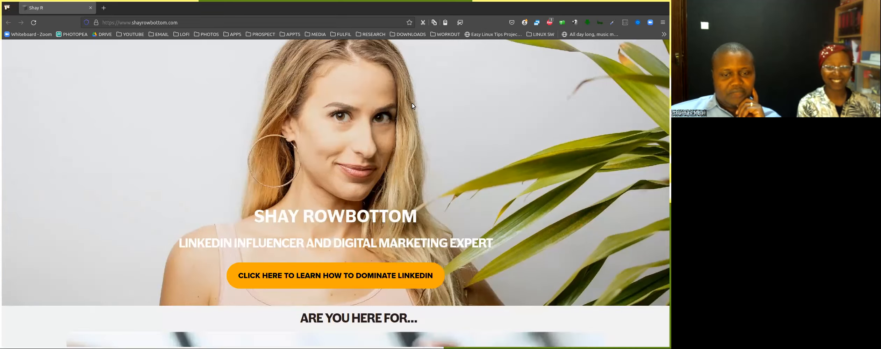
{"action": "scroll", "scroll_direction": "down", "scroll_amount": 3}
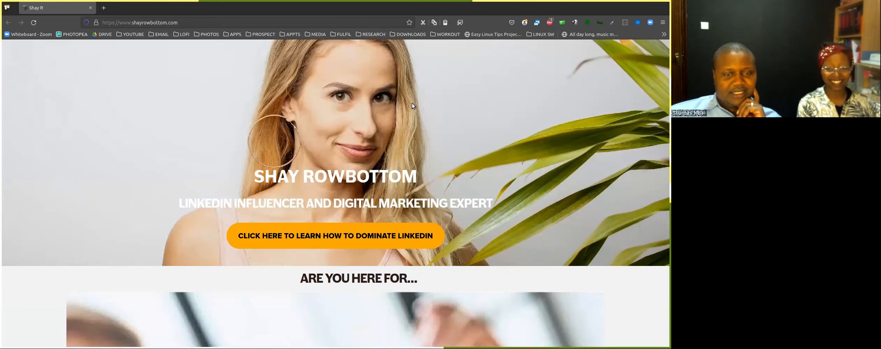
{"action": "scroll", "scroll_direction": "down", "scroll_amount": 3}
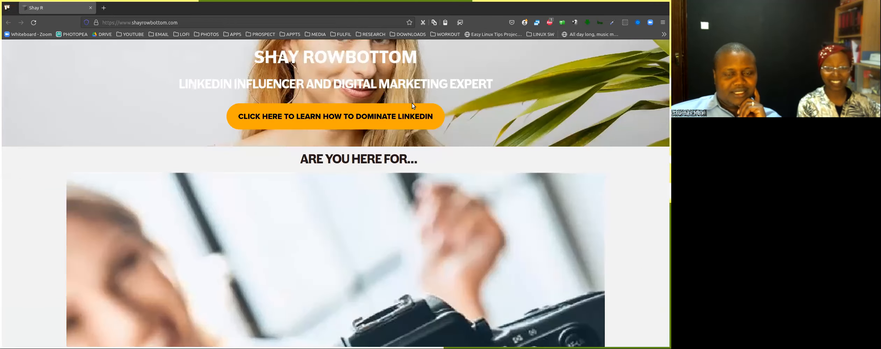
{"action": "scroll", "scroll_direction": "up", "scroll_amount": 3}
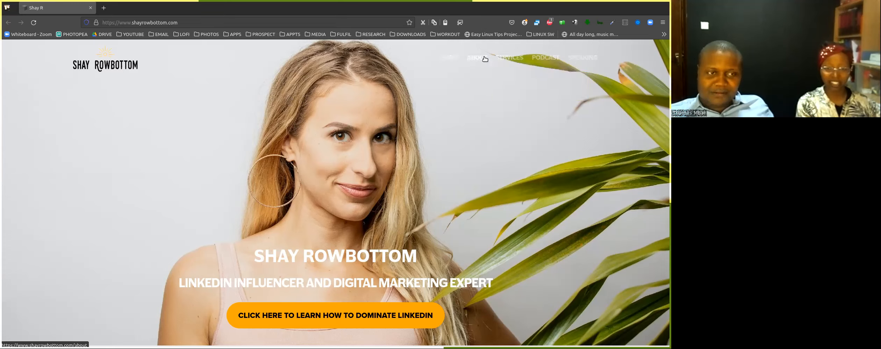
{"action": "mouse_move", "coordinate": [215, 110]}
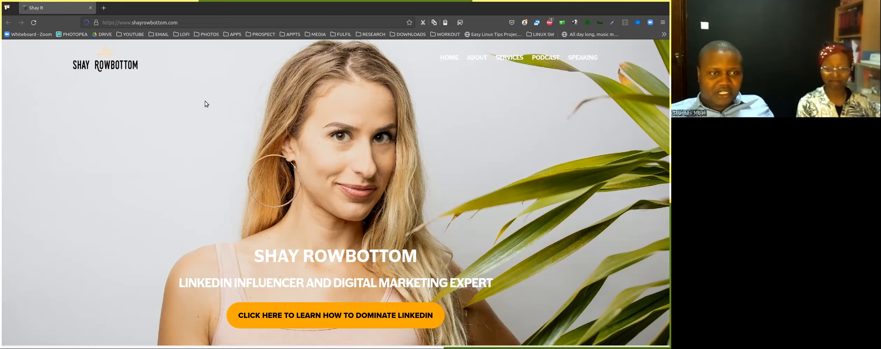
{"action": "mouse_move", "coordinate": [228, 226]}
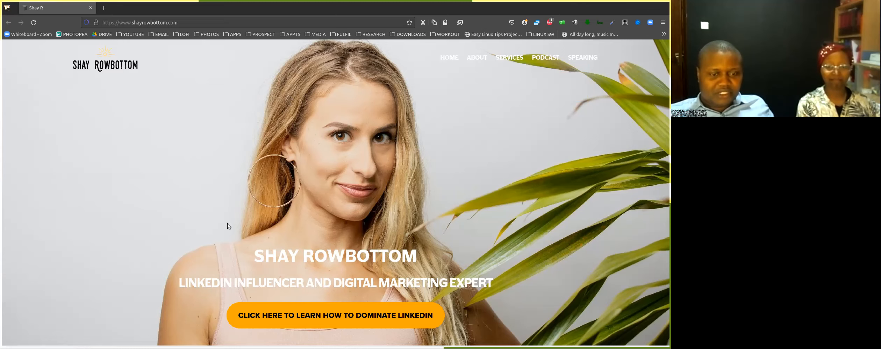
Scroll down past the LinkedIn Video Bootcamp image to the show tiles and black quote banner.
{"action": "scroll", "scroll_direction": "down", "scroll_amount": 3}
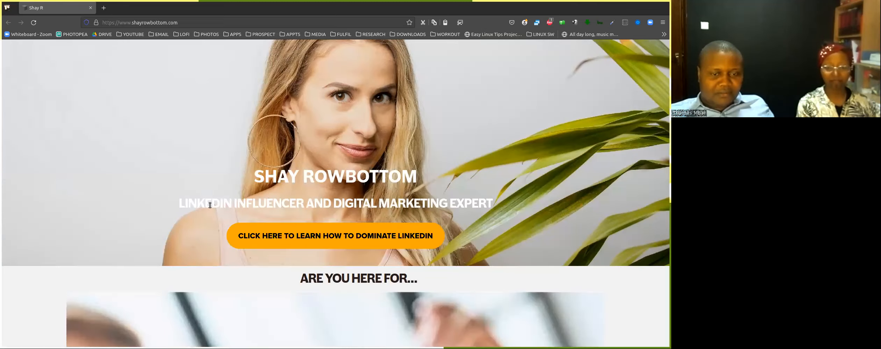
{"action": "scroll", "scroll_direction": "down", "scroll_amount": 3}
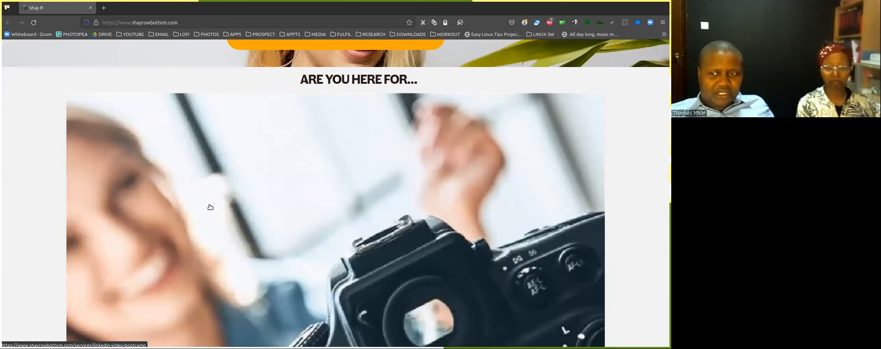
{"action": "scroll", "scroll_direction": "down", "scroll_amount": 3}
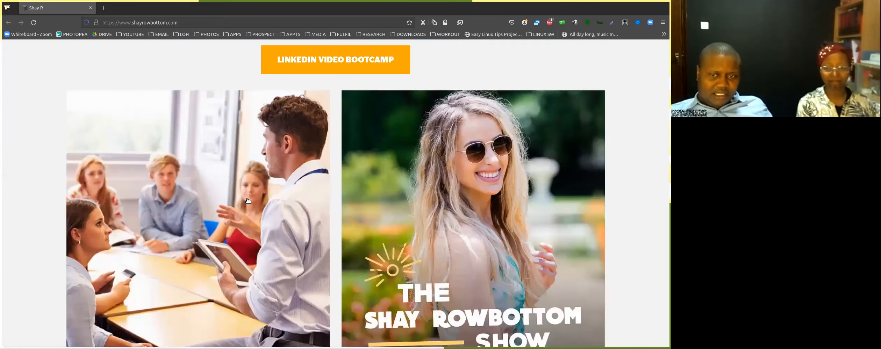
{"action": "mouse_move", "coordinate": [273, 96]}
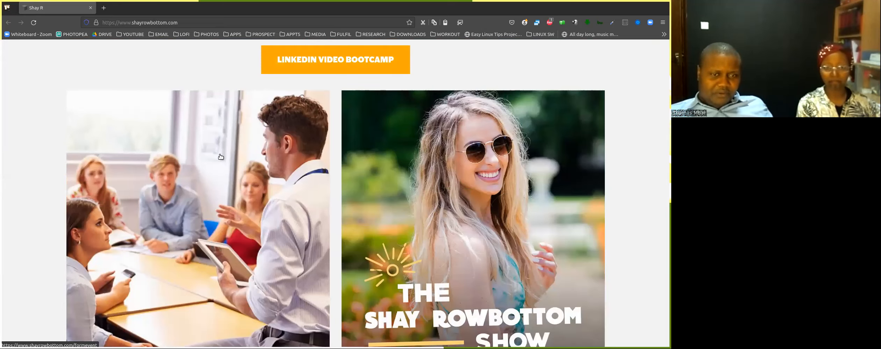
{"action": "scroll", "scroll_direction": "down", "scroll_amount": 3}
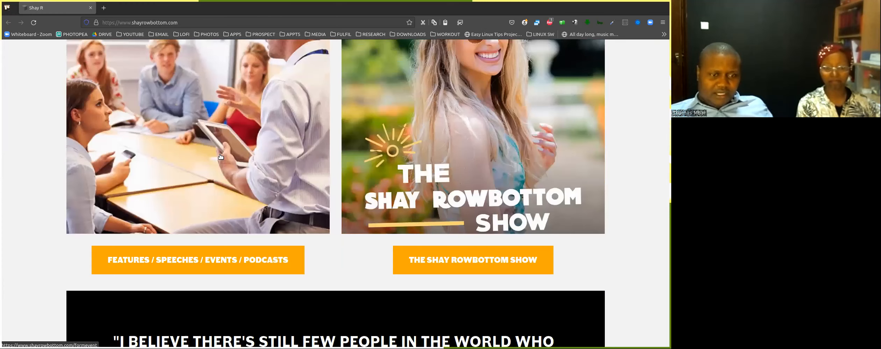
{"action": "mouse_move", "coordinate": [336, 234]}
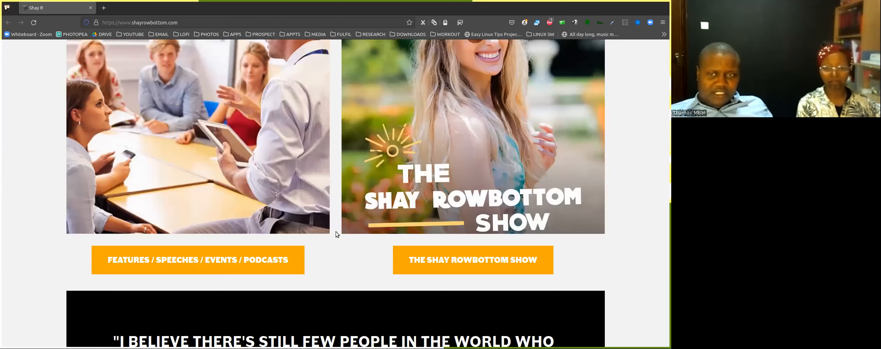
{"action": "scroll", "scroll_direction": "down", "scroll_amount": 3}
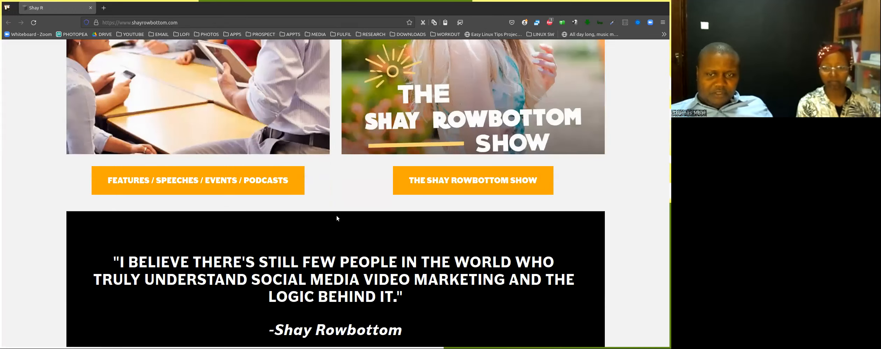
{"action": "scroll", "scroll_direction": "down", "scroll_amount": 3}
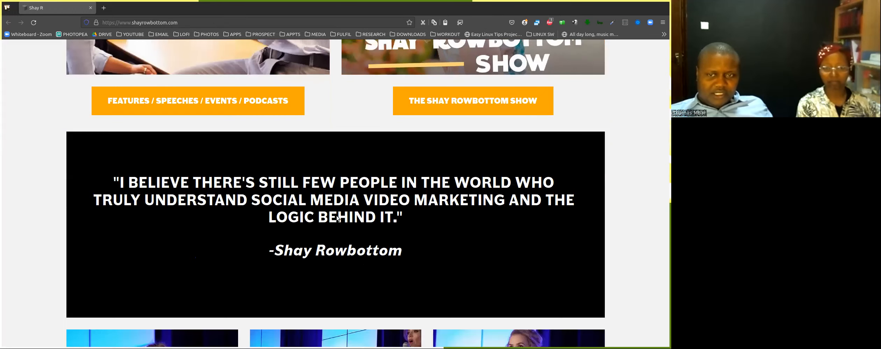
{"action": "mouse_move", "coordinate": [153, 190]}
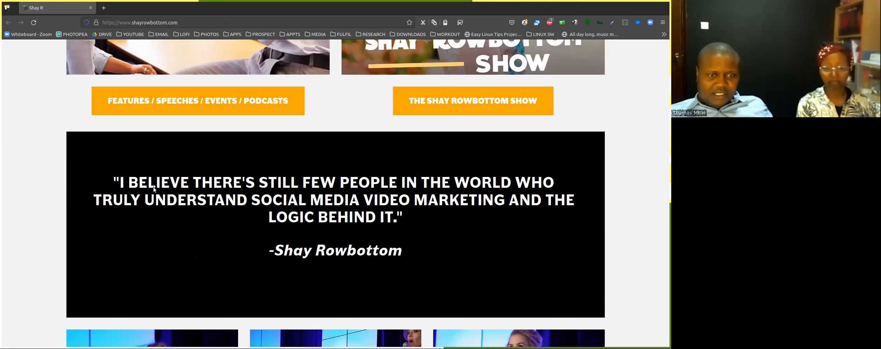
{"action": "mouse_move", "coordinate": [296, 228]}
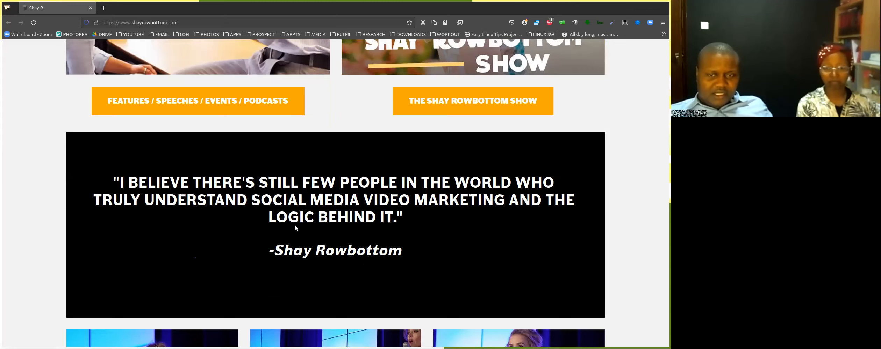
{"action": "scroll", "scroll_direction": "down", "scroll_amount": 3}
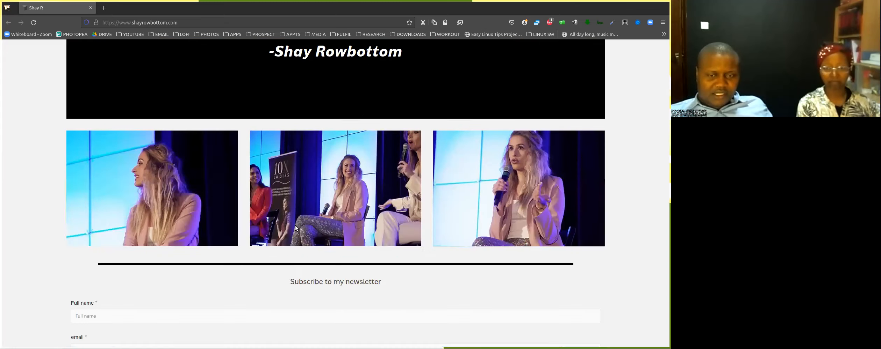
{"action": "scroll", "scroll_direction": "down", "scroll_amount": 3}
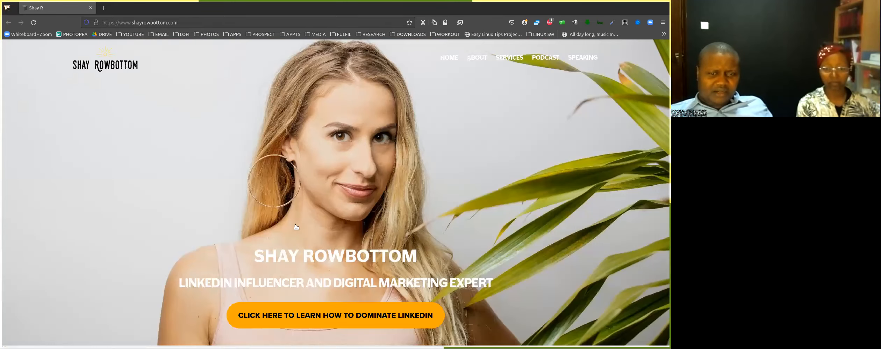
{"action": "scroll", "scroll_direction": "down", "scroll_amount": 3}
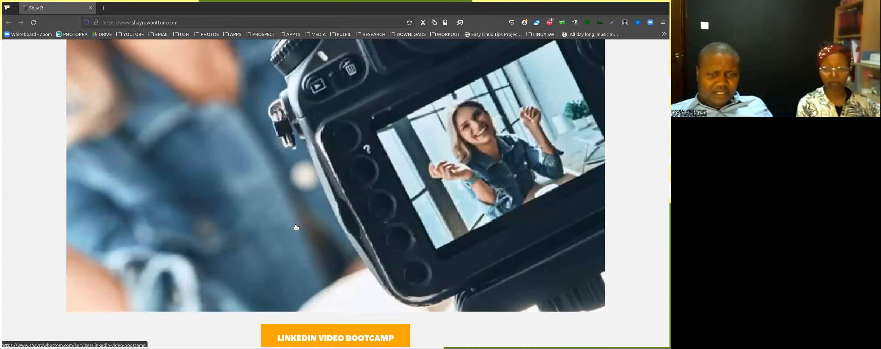
{"action": "scroll", "scroll_direction": "down", "scroll_amount": 3}
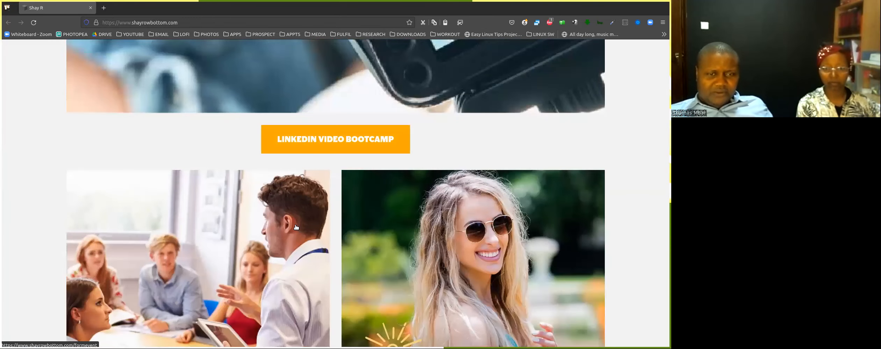
{"action": "scroll", "scroll_direction": "down", "scroll_amount": 3}
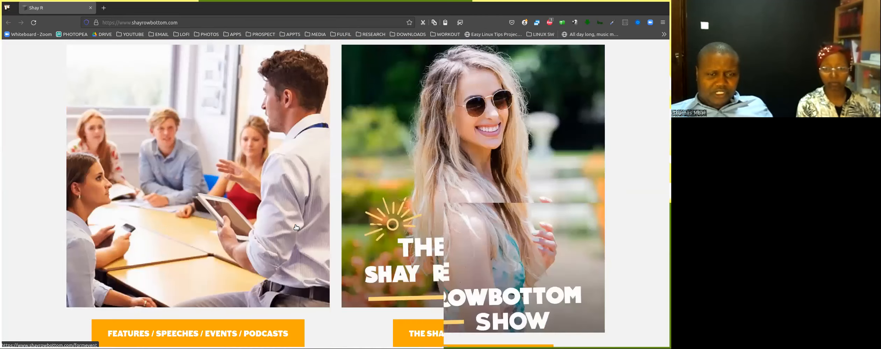
{"action": "scroll", "scroll_direction": "down", "scroll_amount": 3}
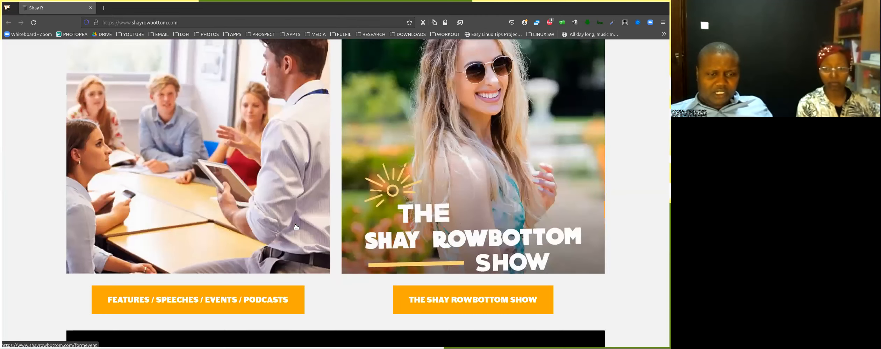
{"action": "scroll", "scroll_direction": "down", "scroll_amount": 3}
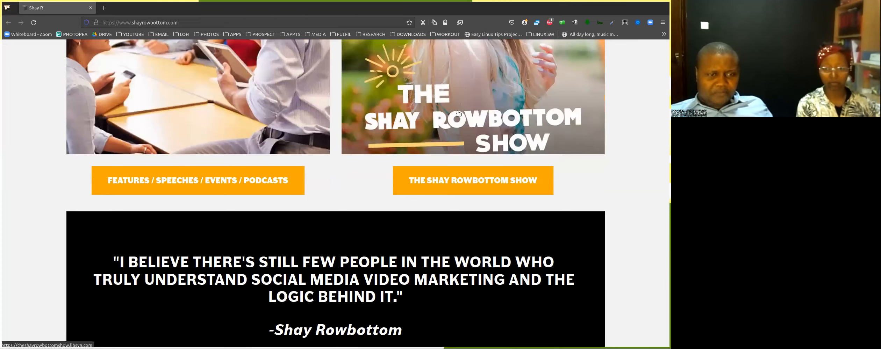
{"action": "mouse_move", "coordinate": [225, 181]}
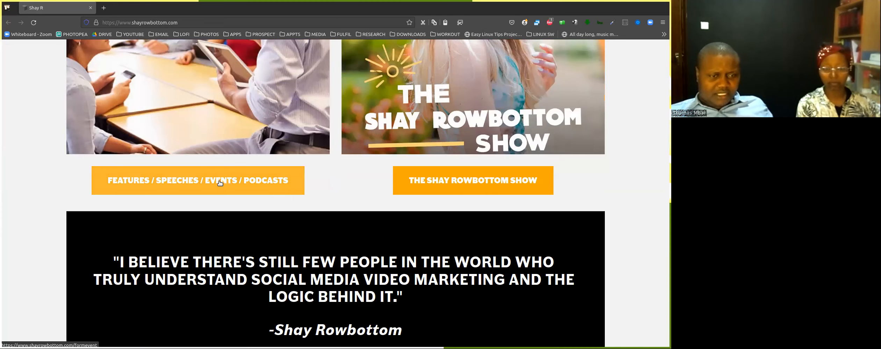
Open the FEATURES / SPEECHES / EVENTS / PODCASTS form in a new tab, then return to the homepage tab.
{"action": "right_click", "coordinate": [219, 182]}
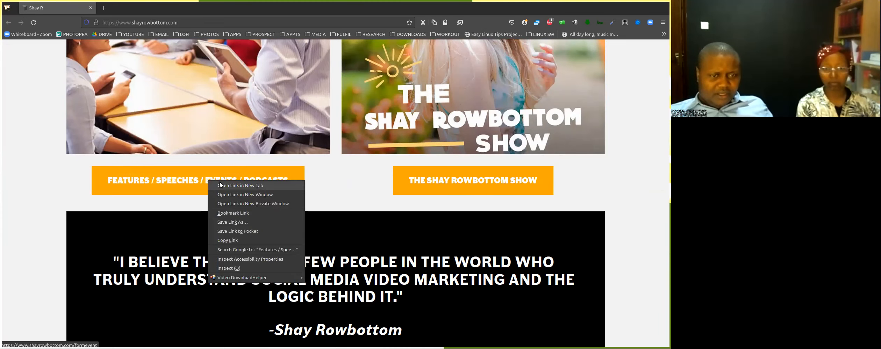
{"action": "left_click", "coordinate": [238, 185]}
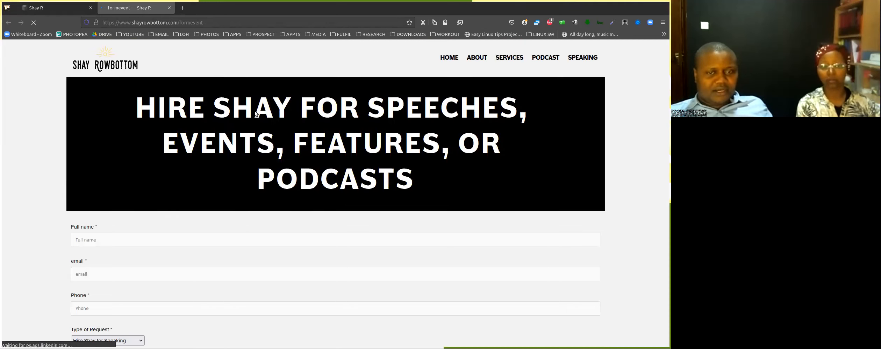
{"action": "scroll", "scroll_direction": "down", "scroll_amount": 3}
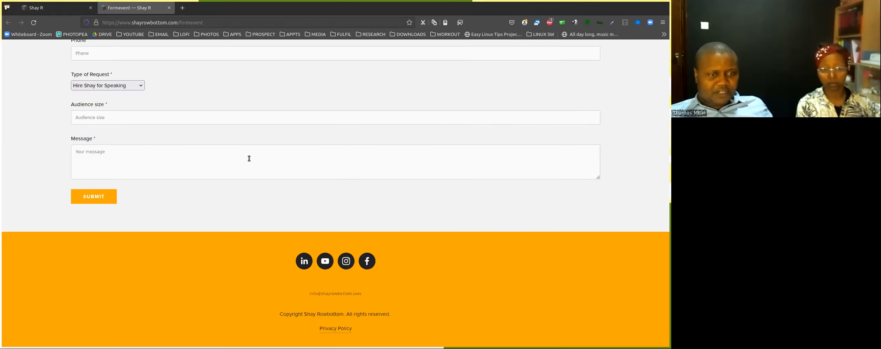
{"action": "left_click", "coordinate": [50, 7]}
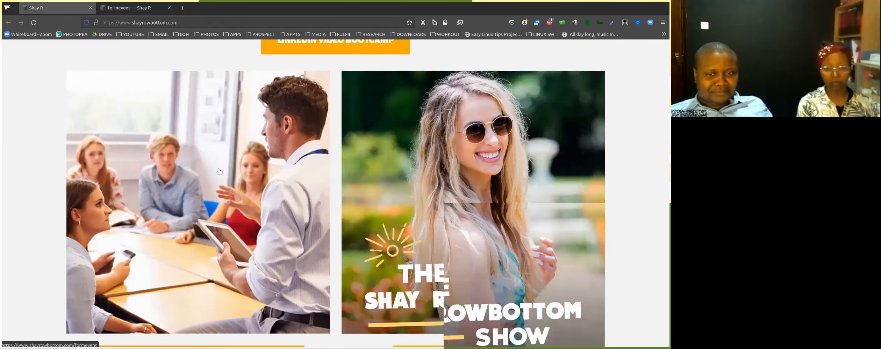
{"action": "scroll", "scroll_direction": "down", "scroll_amount": 3}
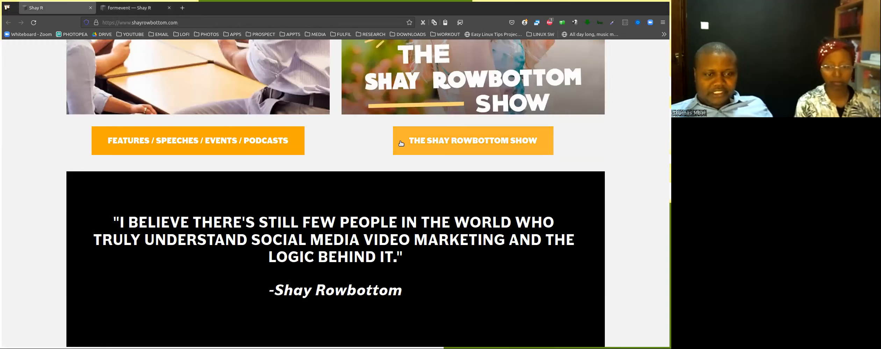
{"action": "scroll", "scroll_direction": "down", "scroll_amount": 3}
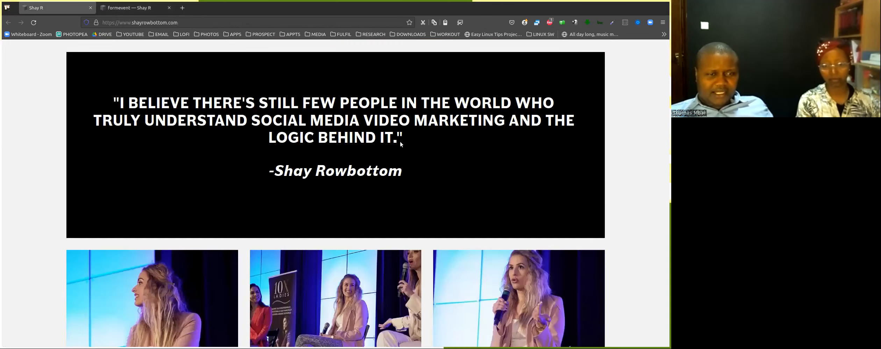
{"action": "scroll", "scroll_direction": "down", "scroll_amount": 3}
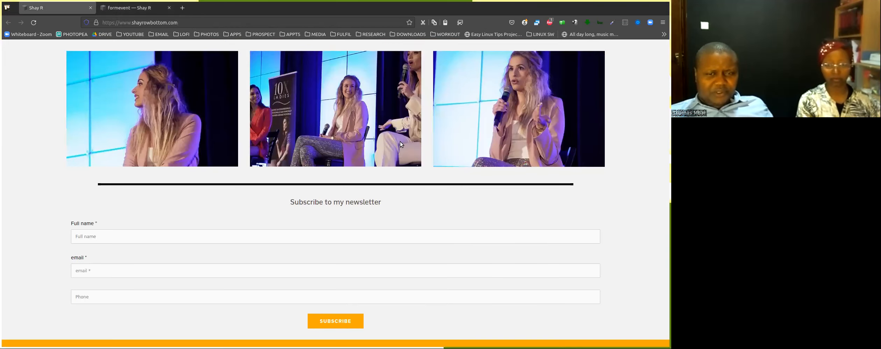
{"action": "scroll", "scroll_direction": "down", "scroll_amount": 3}
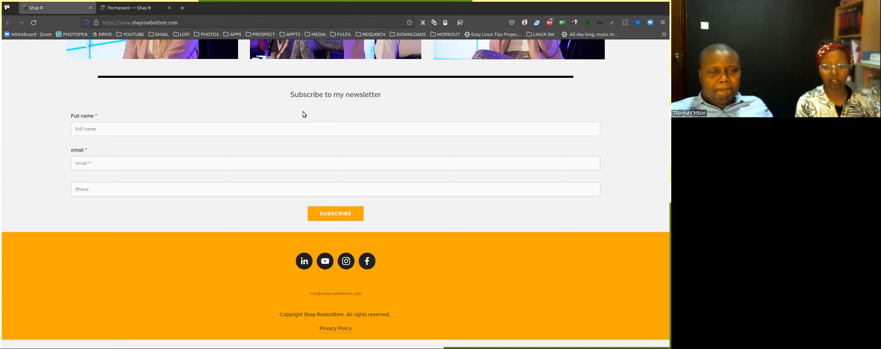
{"action": "scroll", "scroll_direction": "up", "scroll_amount": 3}
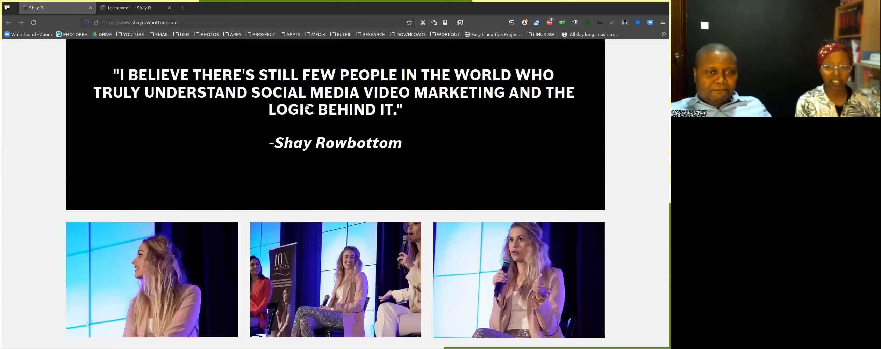
{"action": "scroll", "scroll_direction": "down", "scroll_amount": 3}
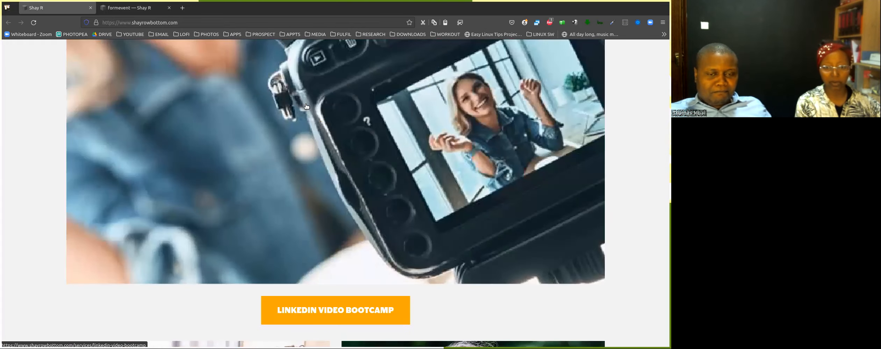
{"action": "scroll", "scroll_direction": "down", "scroll_amount": 3}
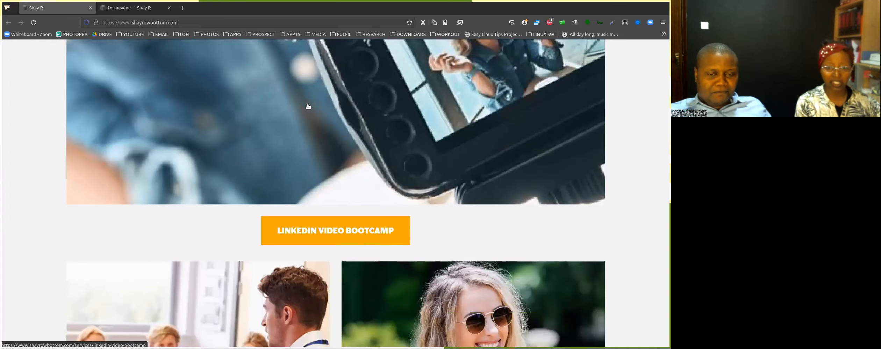
{"action": "scroll", "scroll_direction": "down", "scroll_amount": 3}
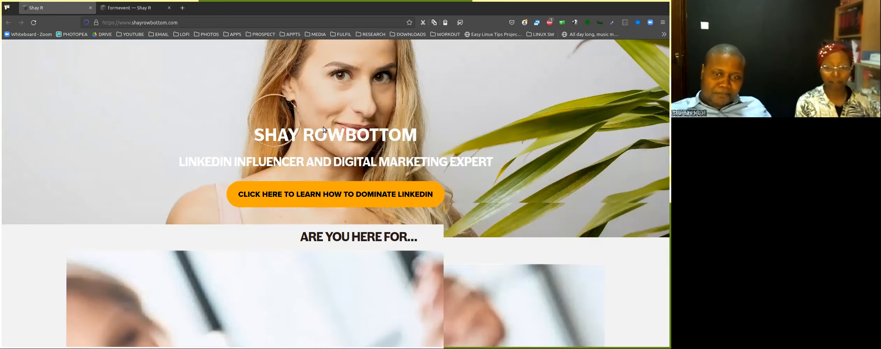
{"action": "scroll", "scroll_direction": "down", "scroll_amount": 3}
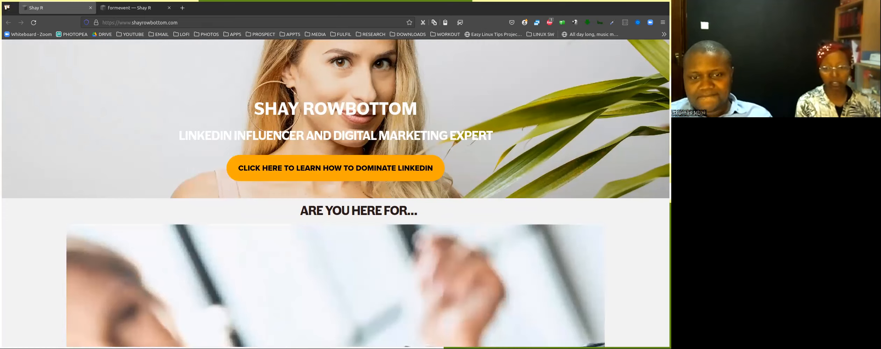
{"action": "scroll", "scroll_direction": "down", "scroll_amount": 3}
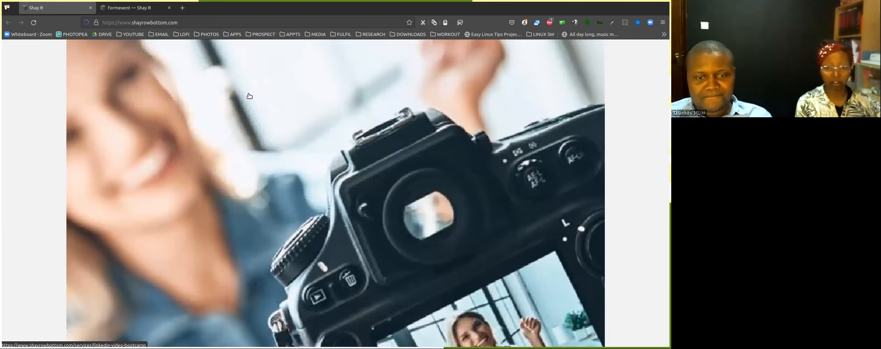
{"action": "scroll", "scroll_direction": "down", "scroll_amount": 3}
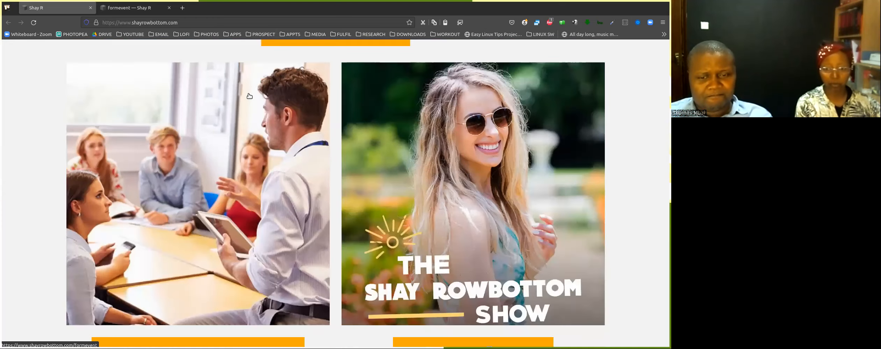
{"action": "scroll", "scroll_direction": "down", "scroll_amount": 3}
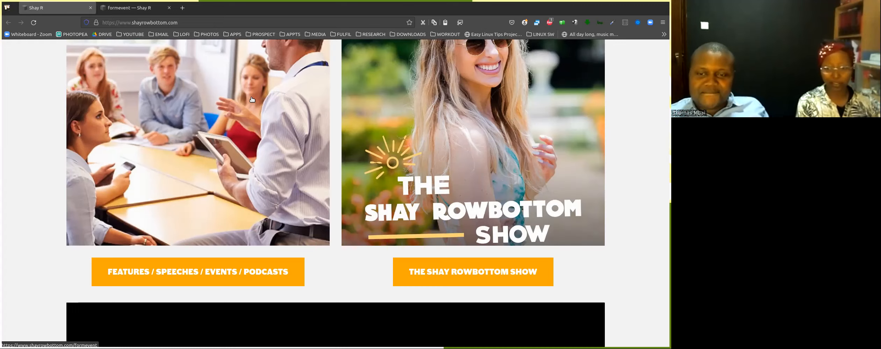
{"action": "mouse_move", "coordinate": [617, 93]}
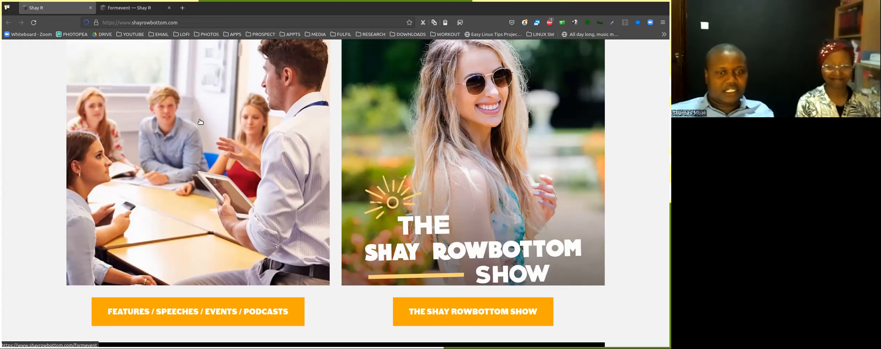
{"action": "mouse_move", "coordinate": [333, 118]}
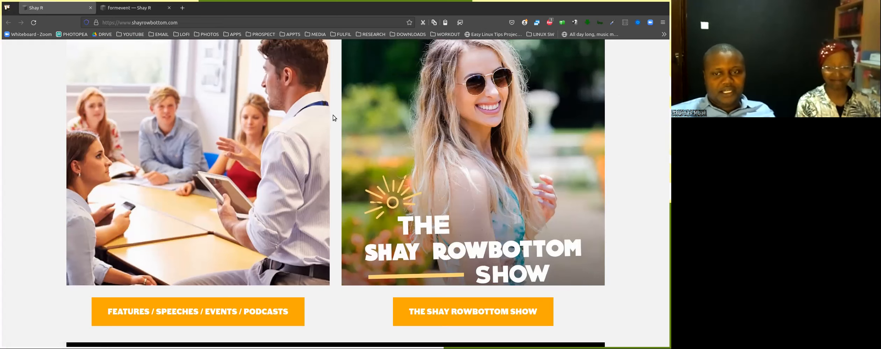
{"action": "scroll", "scroll_direction": "down", "scroll_amount": 3}
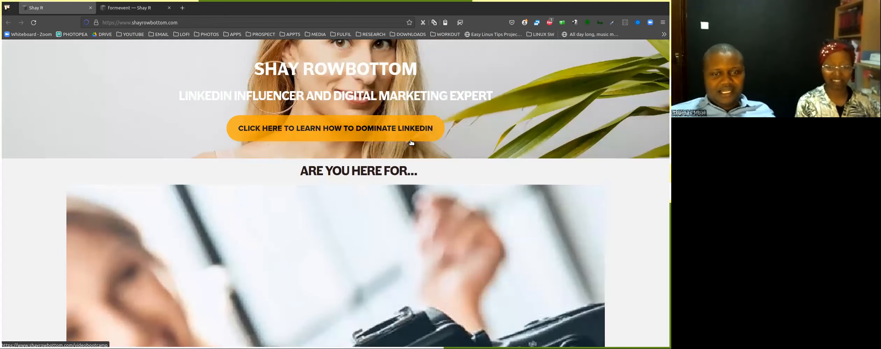
{"action": "scroll", "scroll_direction": "down", "scroll_amount": 3}
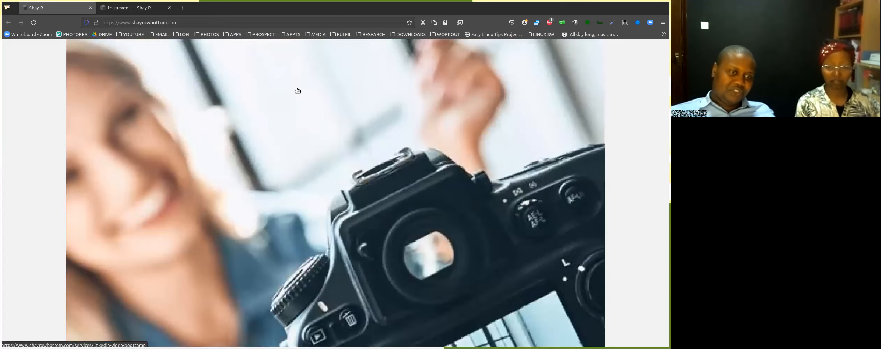
{"action": "mouse_move", "coordinate": [316, 181]}
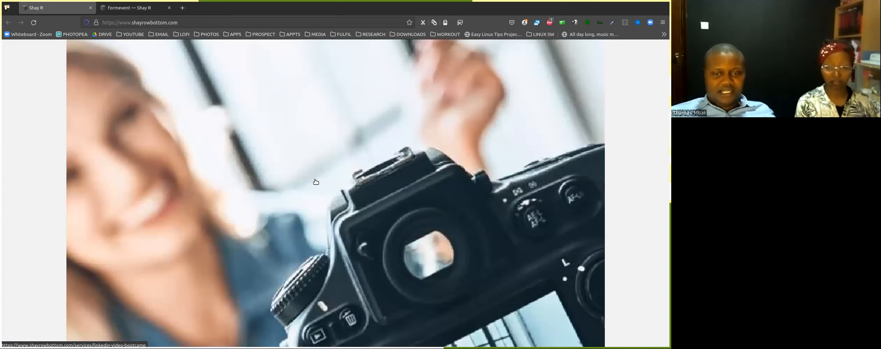
{"action": "scroll", "scroll_direction": "down", "scroll_amount": 3}
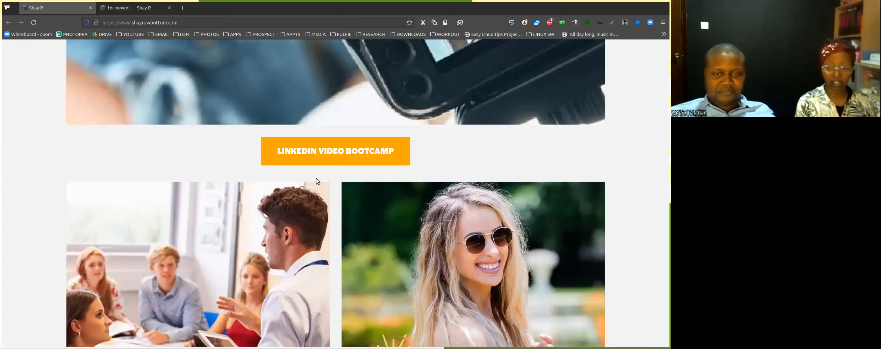
{"action": "scroll", "scroll_direction": "up", "scroll_amount": 3}
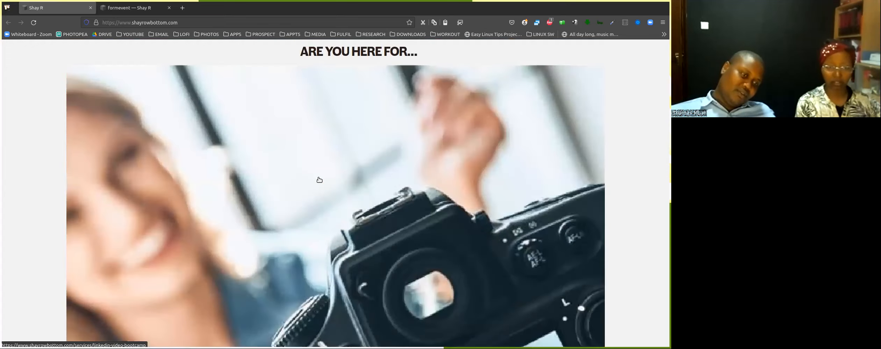
{"action": "scroll", "scroll_direction": "down", "scroll_amount": 3}
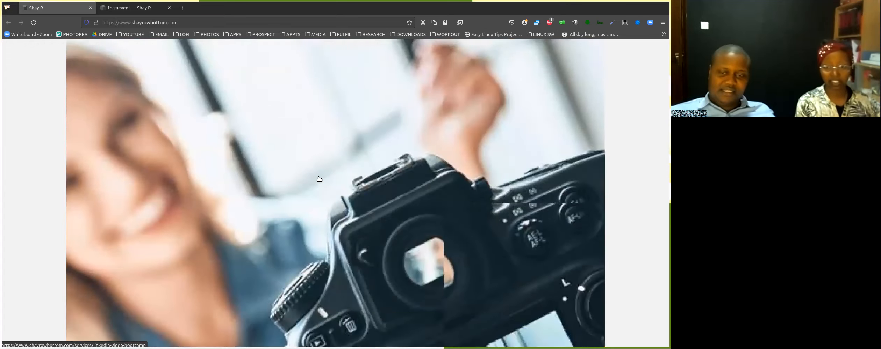
{"action": "scroll", "scroll_direction": "down", "scroll_amount": 3}
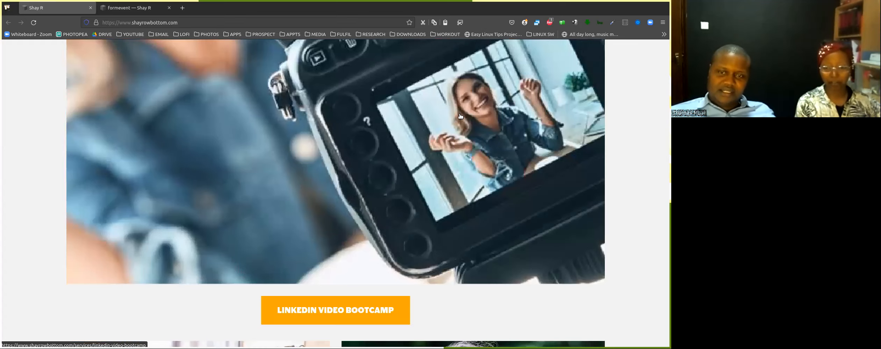
{"action": "scroll", "scroll_direction": "down", "scroll_amount": 3}
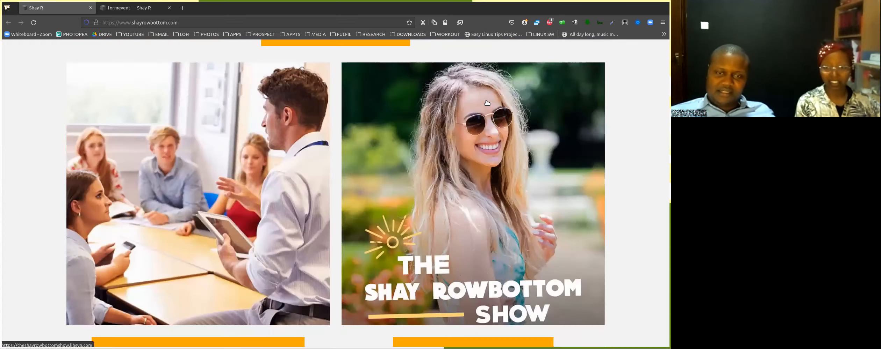
{"action": "scroll", "scroll_direction": "down", "scroll_amount": 3}
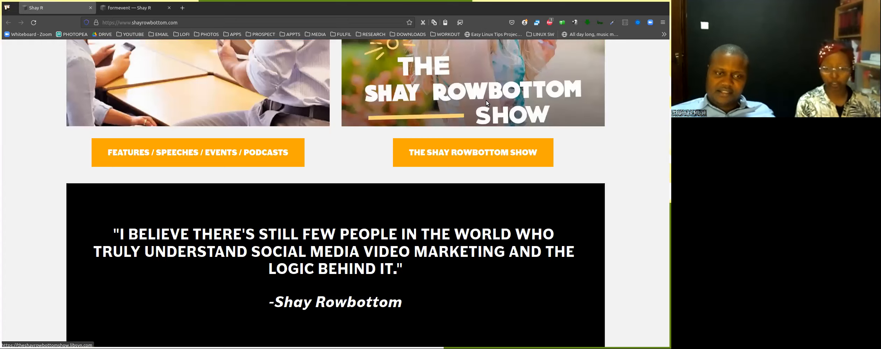
{"action": "scroll", "scroll_direction": "down", "scroll_amount": 3}
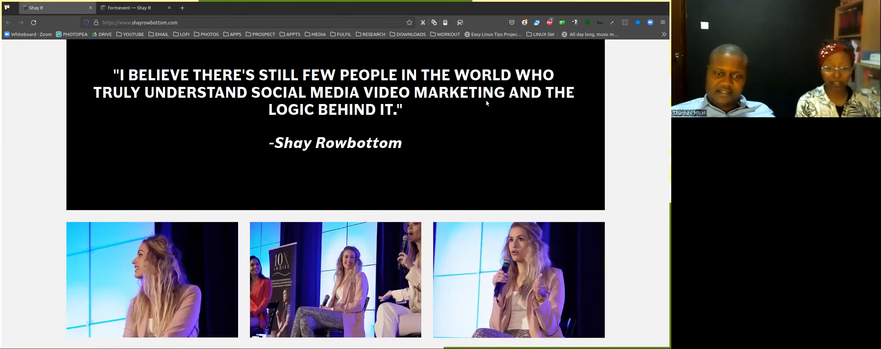
{"action": "scroll", "scroll_direction": "down", "scroll_amount": 3}
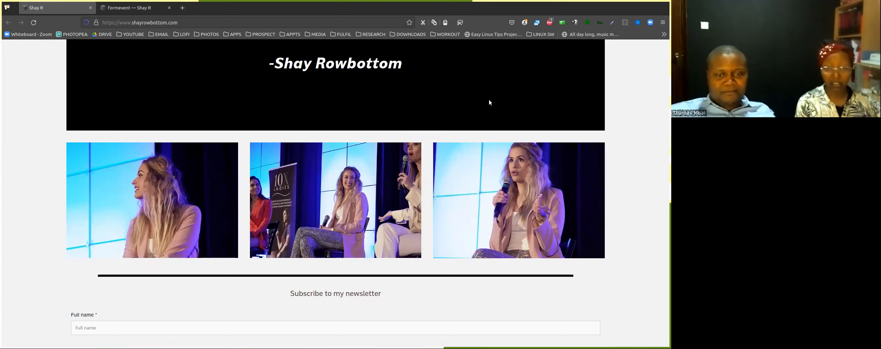
{"action": "scroll", "scroll_direction": "down", "scroll_amount": 3}
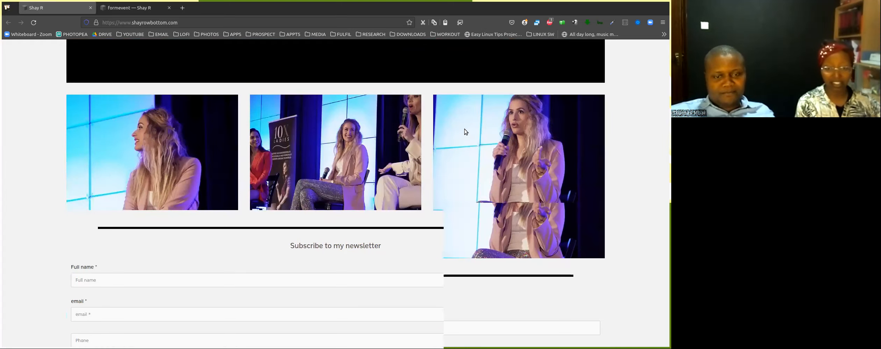
{"action": "scroll", "scroll_direction": "down", "scroll_amount": 3}
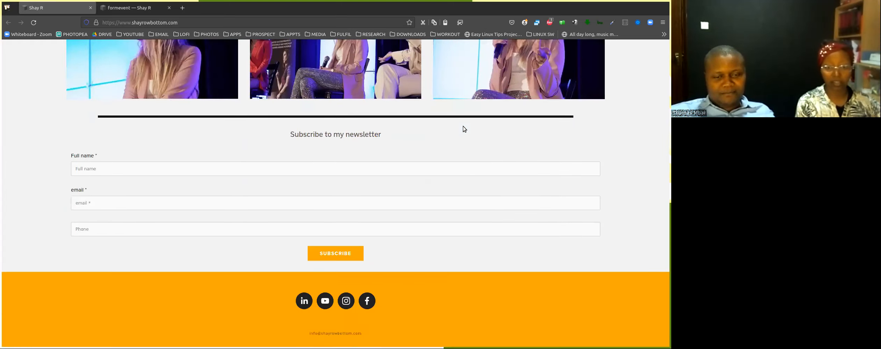
{"action": "scroll", "scroll_direction": "down", "scroll_amount": 3}
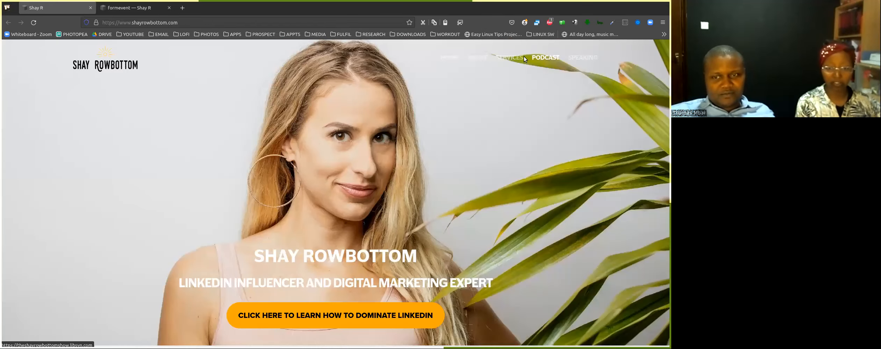
{"action": "mouse_move", "coordinate": [508, 57]}
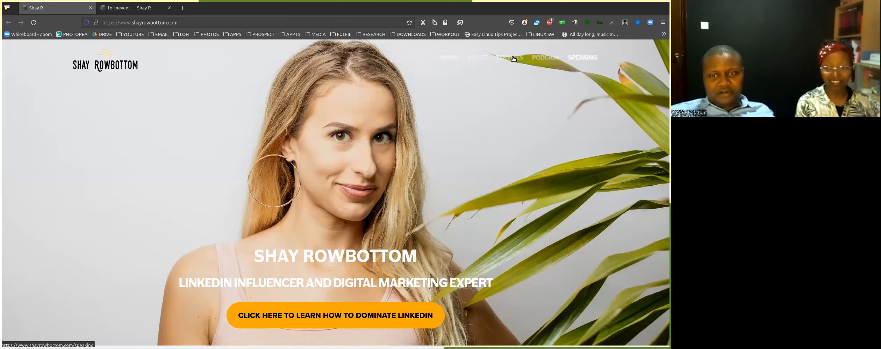
{"action": "mouse_move", "coordinate": [508, 57]}
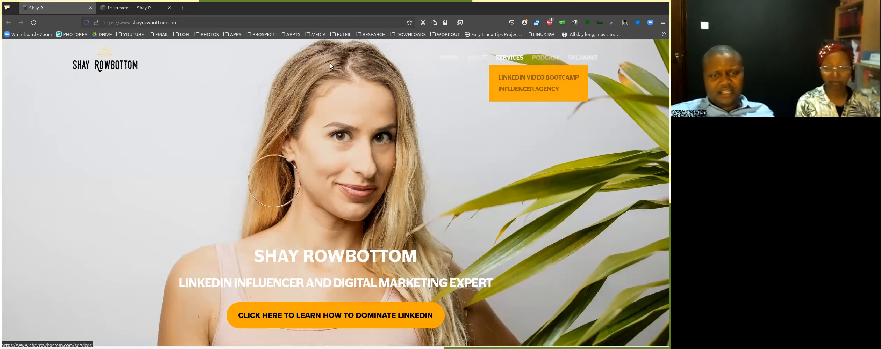
{"action": "scroll", "scroll_direction": "down", "scroll_amount": 3}
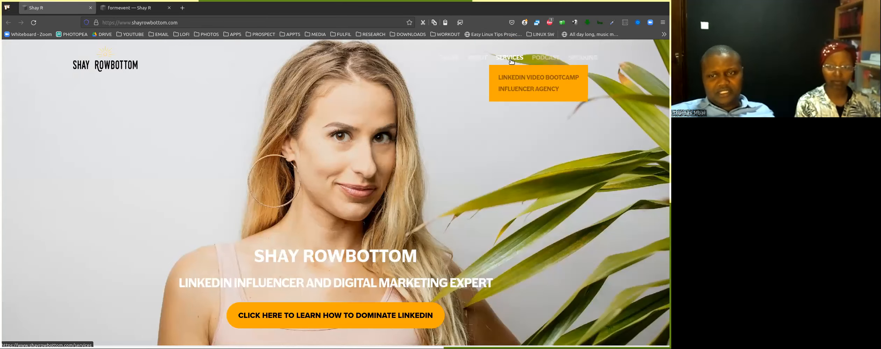
{"action": "mouse_move", "coordinate": [537, 77]}
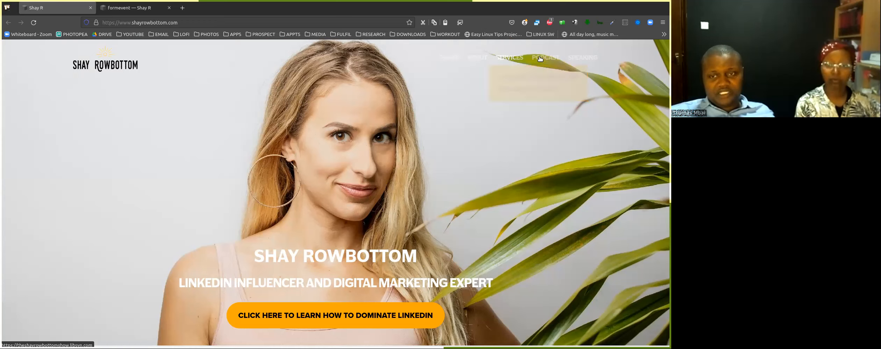
{"action": "mouse_move", "coordinate": [509, 57]}
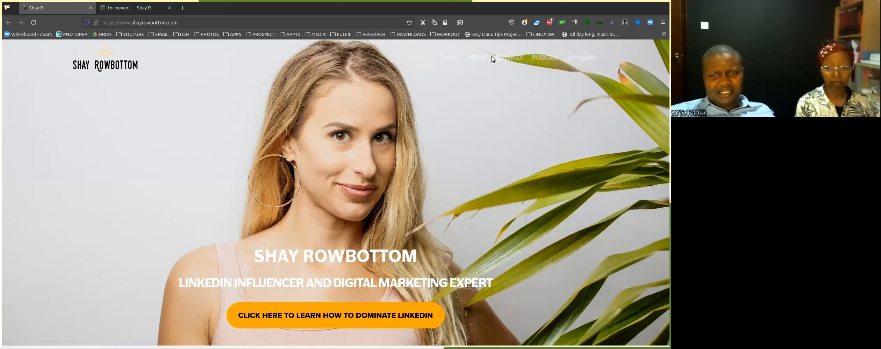
Go to ABOUT in the top navigation and scroll to the LinkedIn influencer intro and biography.
{"action": "left_click", "coordinate": [476, 57]}
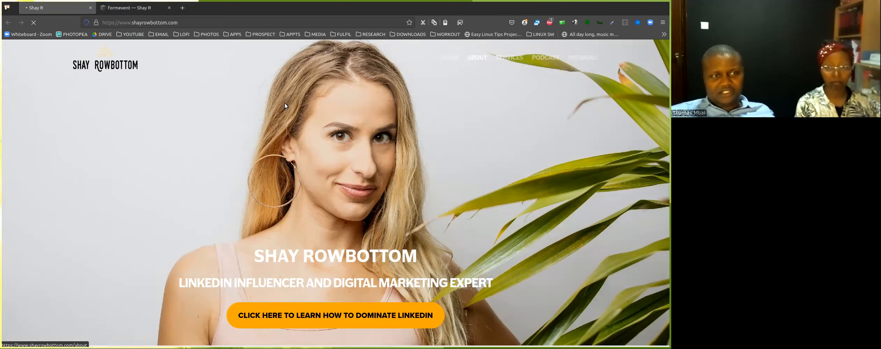
{"action": "left_click", "coordinate": [476, 58]}
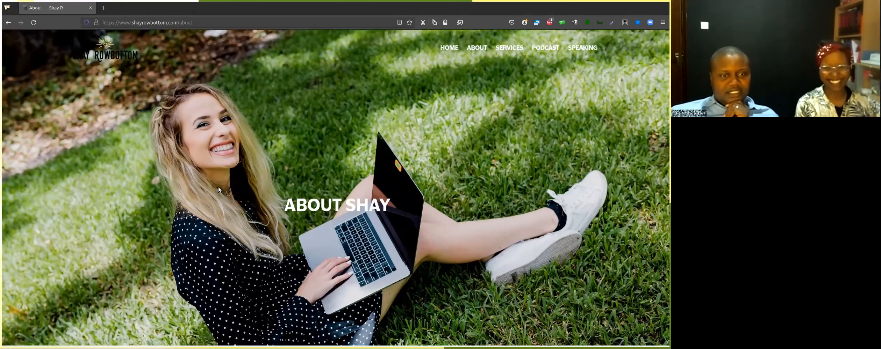
{"action": "scroll", "scroll_direction": "down", "scroll_amount": 3}
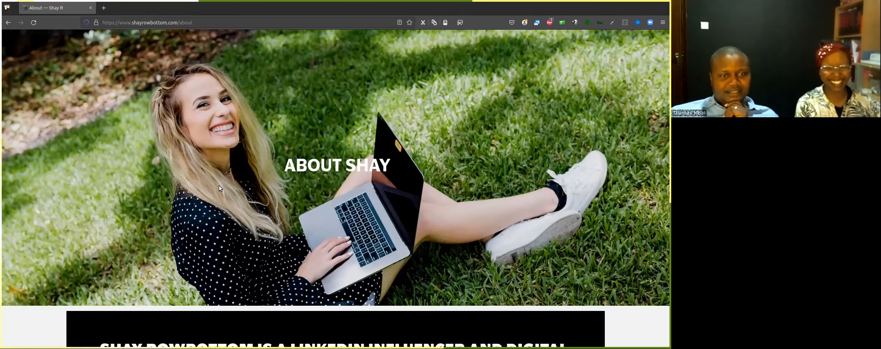
{"action": "scroll", "scroll_direction": "down", "scroll_amount": 3}
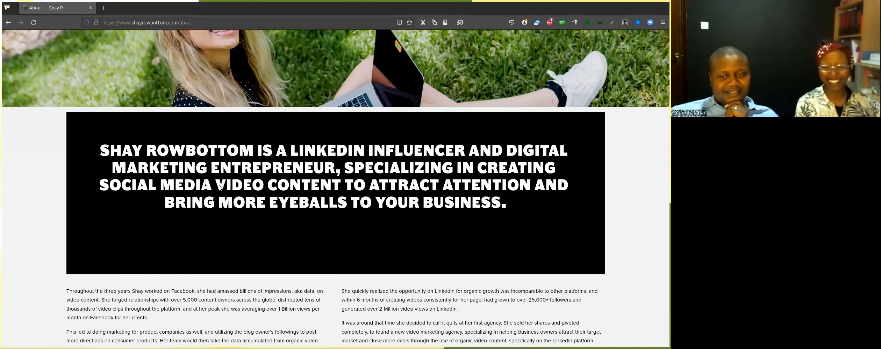
{"action": "scroll", "scroll_direction": "down", "scroll_amount": 3}
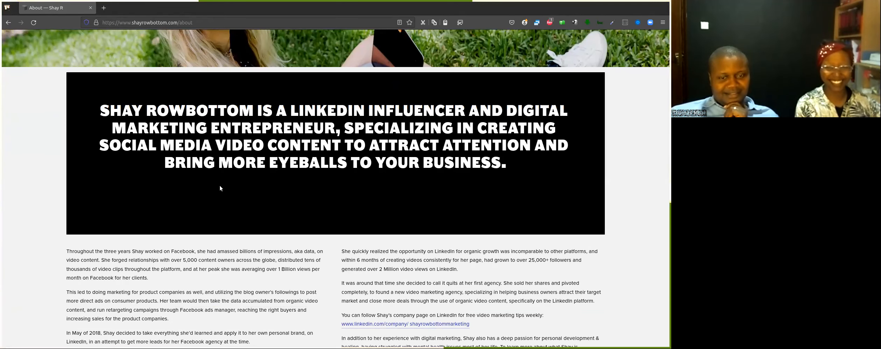
{"action": "scroll", "scroll_direction": "down", "scroll_amount": 3}
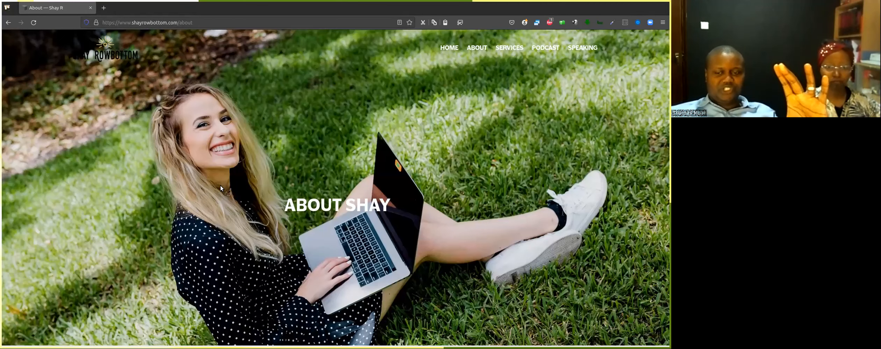
{"action": "mouse_move", "coordinate": [206, 163]}
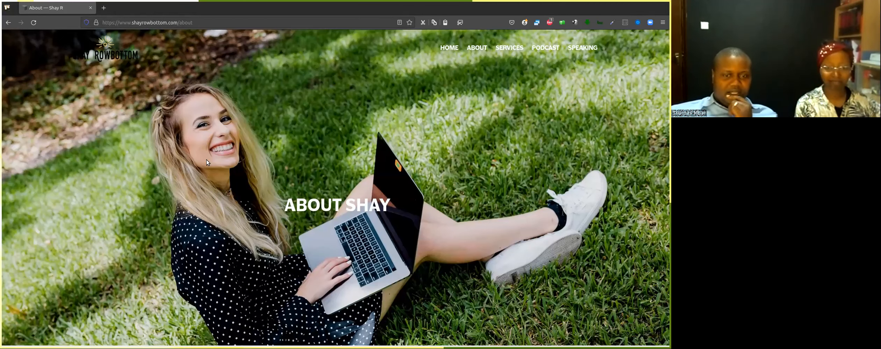
{"action": "scroll", "scroll_direction": "down", "scroll_amount": 3}
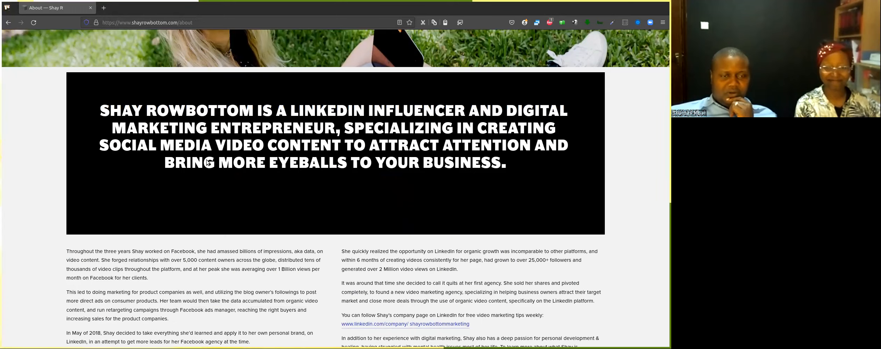
{"action": "scroll", "scroll_direction": "up", "scroll_amount": 3}
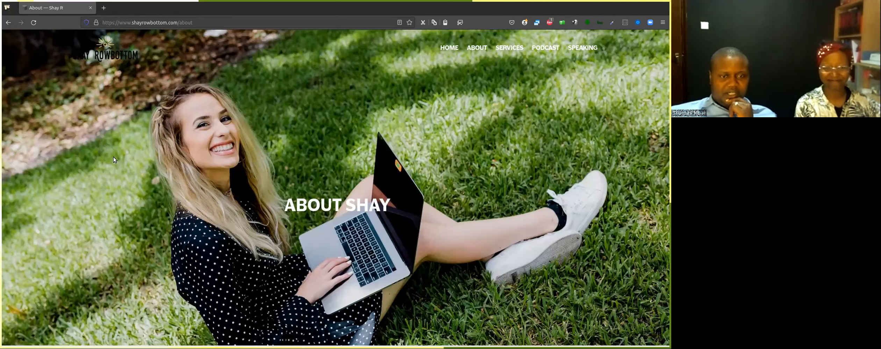
{"action": "scroll", "scroll_direction": "down", "scroll_amount": 3}
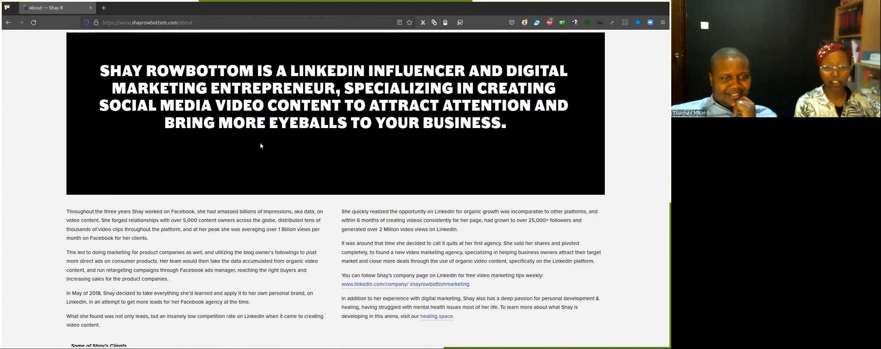
{"action": "scroll", "scroll_direction": "down", "scroll_amount": 3}
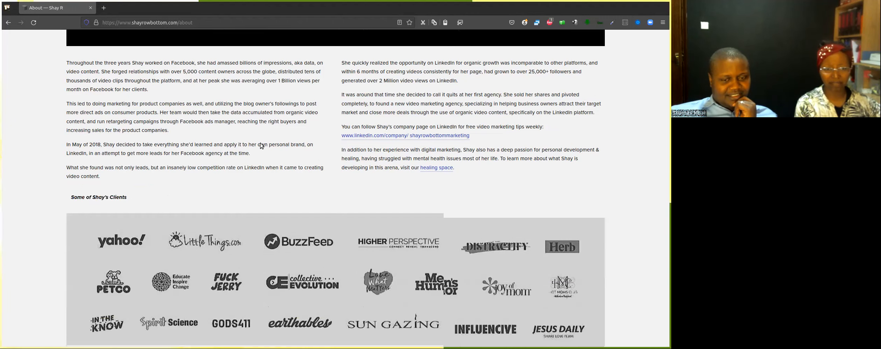
{"action": "scroll", "scroll_direction": "down", "scroll_amount": 3}
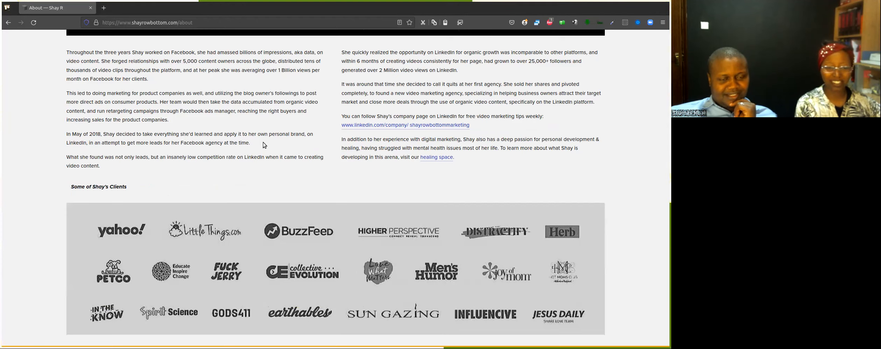
{"action": "scroll", "scroll_direction": "down", "scroll_amount": 3}
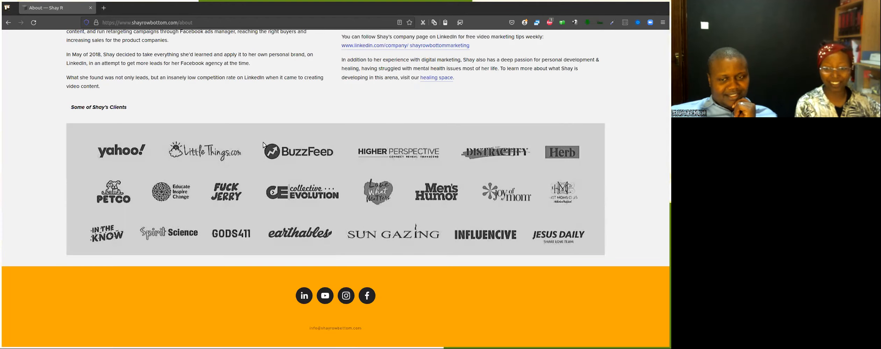
{"action": "scroll", "scroll_direction": "down", "scroll_amount": 3}
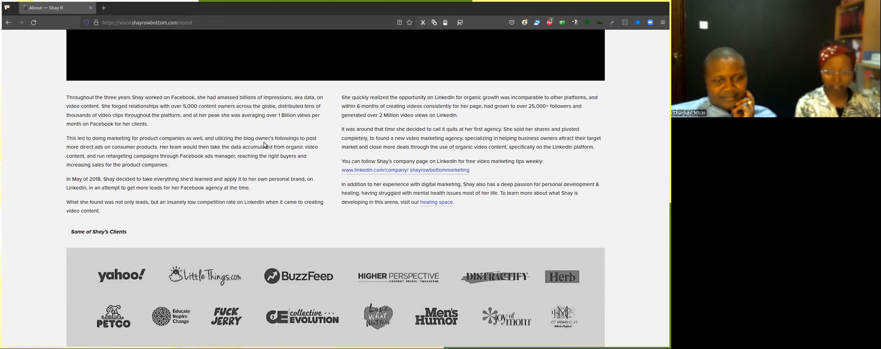
{"action": "scroll", "scroll_direction": "up", "scroll_amount": 3}
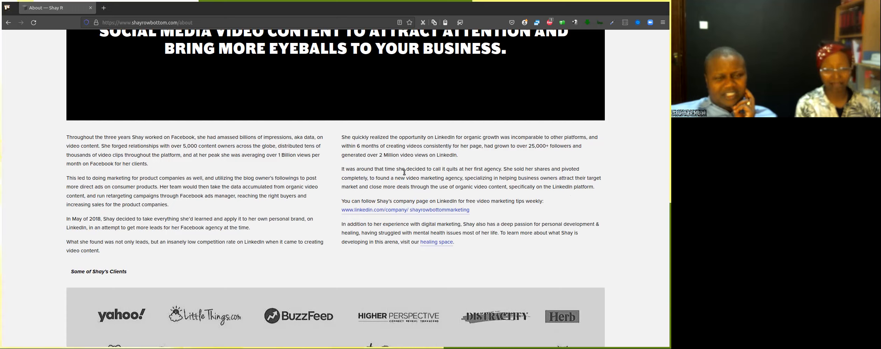
{"action": "mouse_move", "coordinate": [336, 188]}
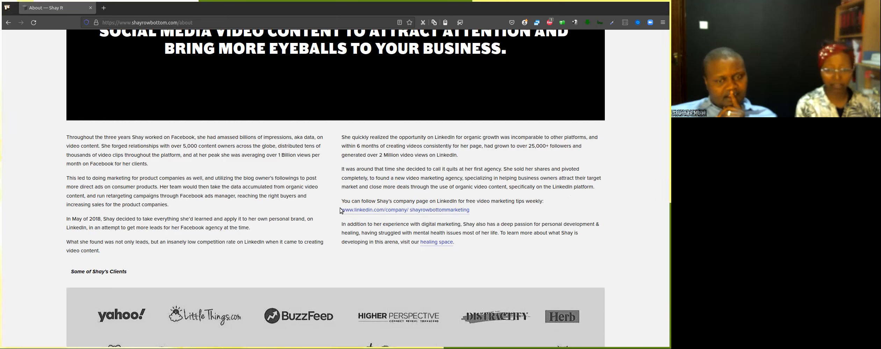
{"action": "scroll", "scroll_direction": "down", "scroll_amount": 3}
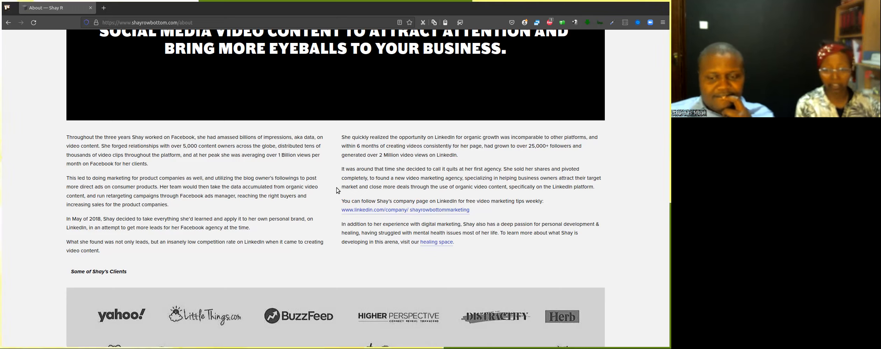
{"action": "mouse_move", "coordinate": [296, 153]}
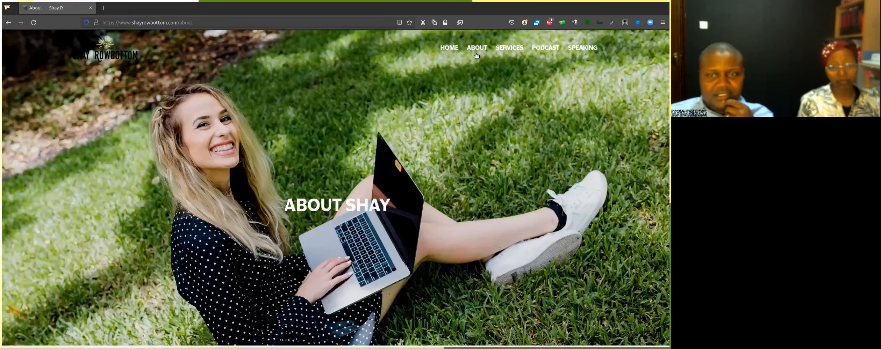
{"action": "mouse_move", "coordinate": [509, 48]}
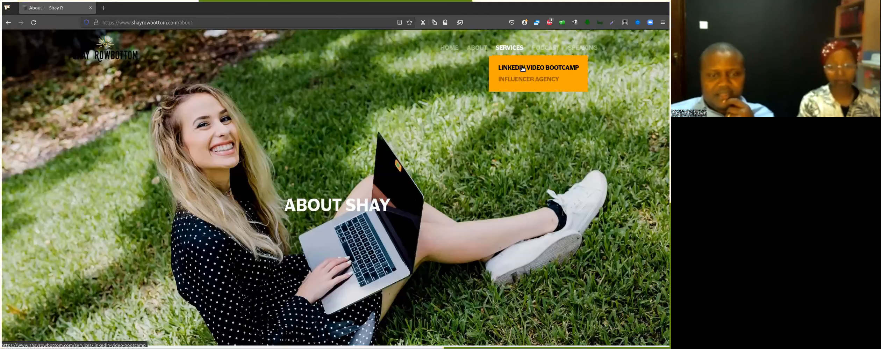